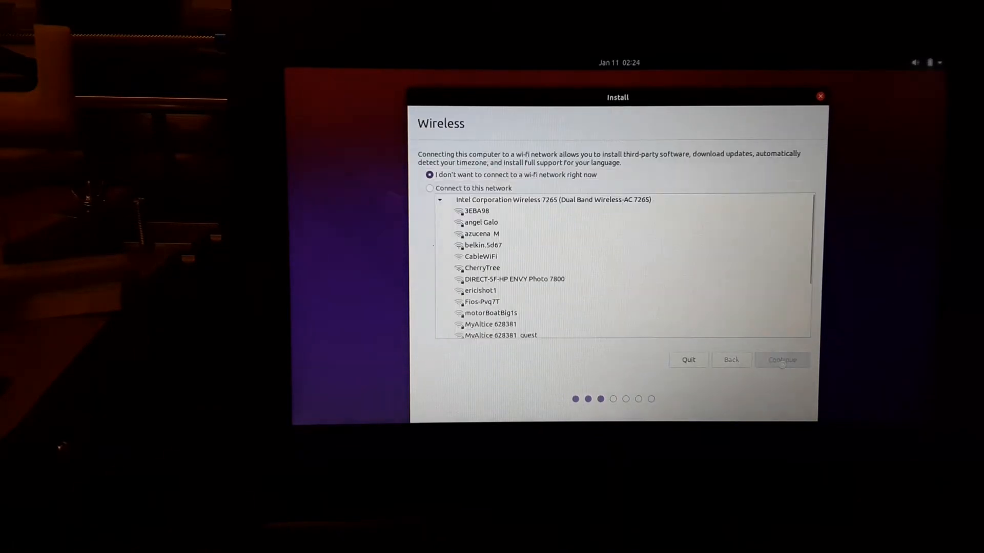
Step: Continue without wi-fi, review partitions, then erase the whole disk and start installing Ubuntu
click(782, 360)
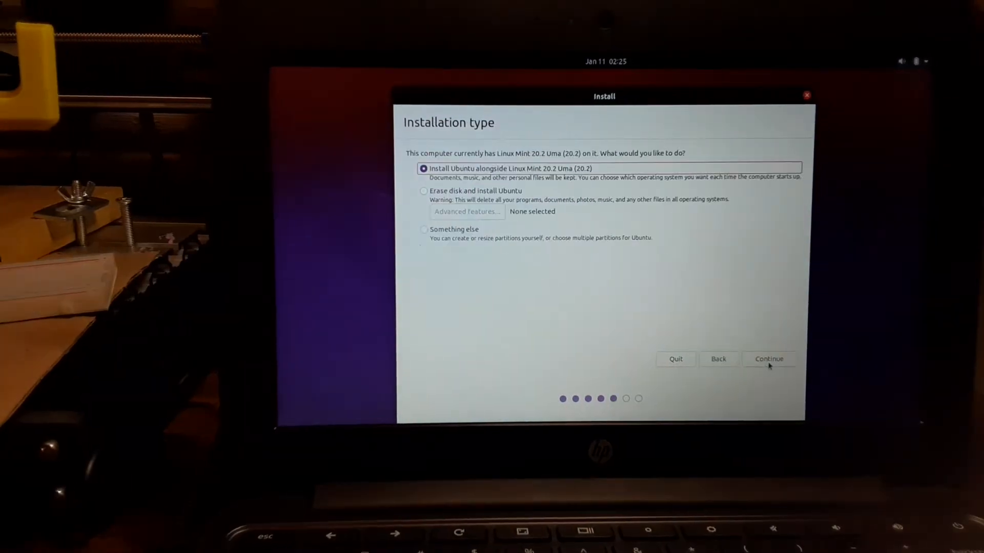
click(768, 359)
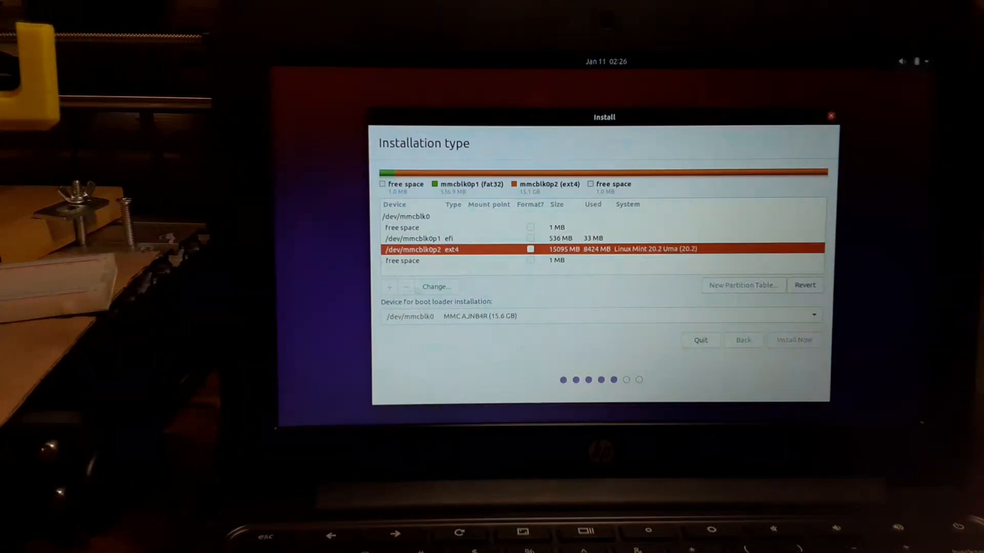
click(743, 285)
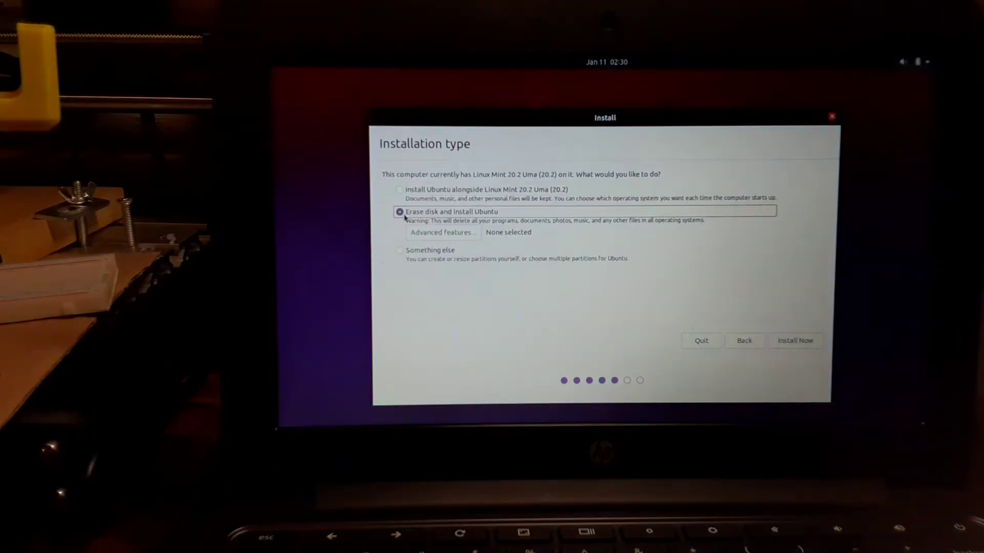
click(794, 341)
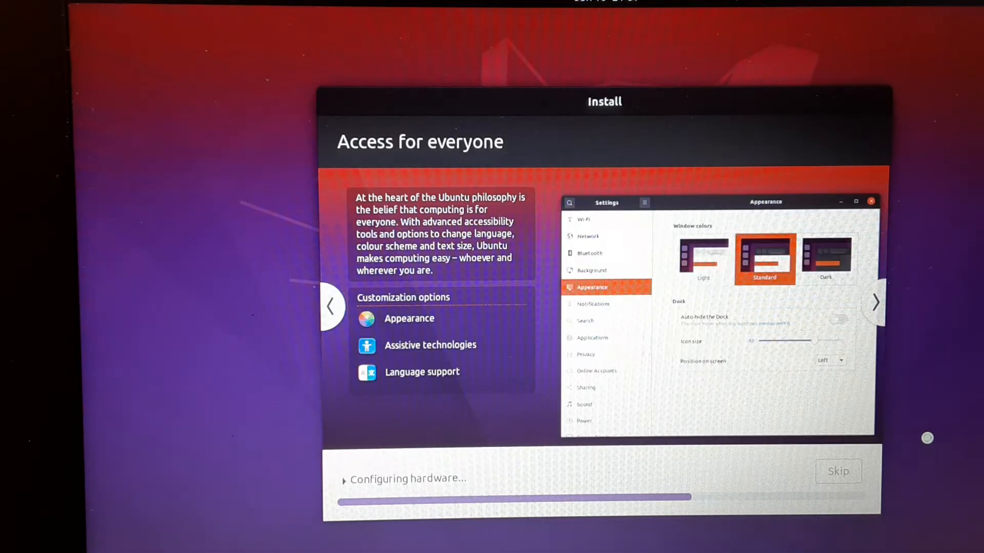
Step: Wait through the installation slideshow until installation completes and a restart is requested
click(877, 303)
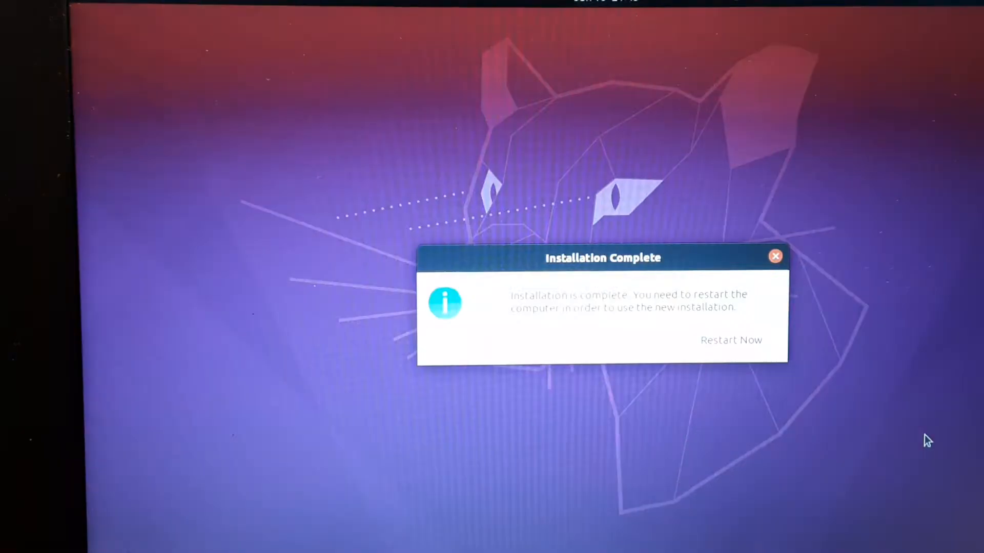
Step: Restart into the new Ubuntu system, then close the Firefox YouTube window
click(731, 341)
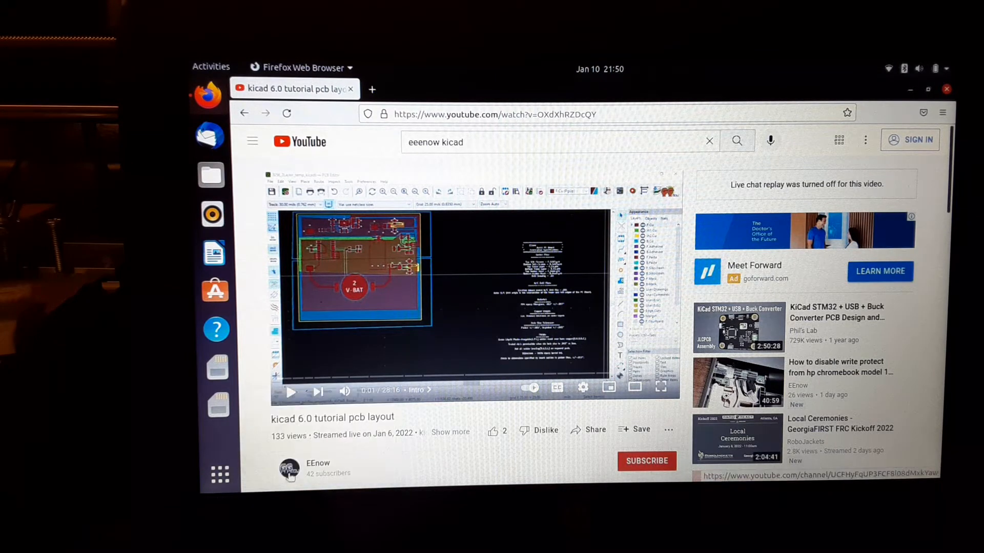
click(291, 391)
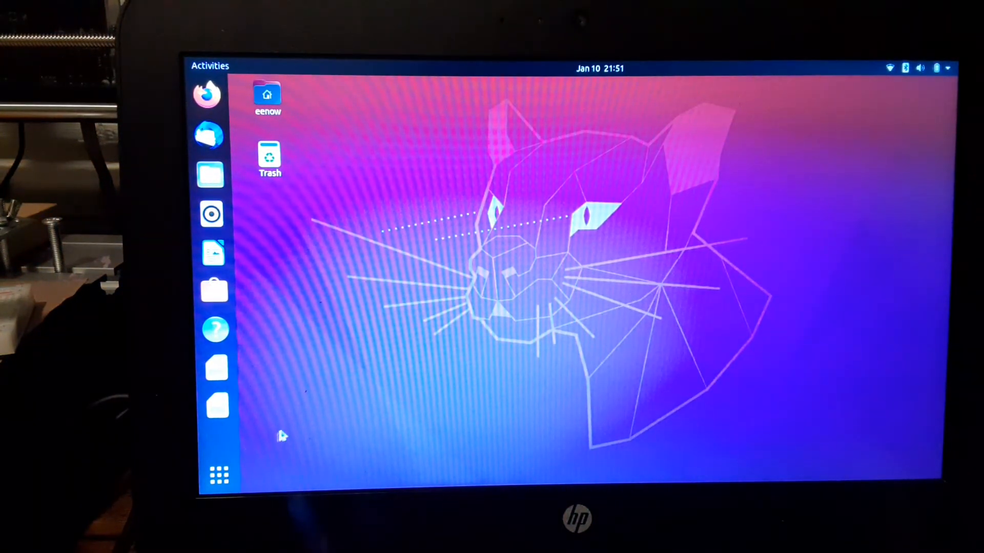
mouse_move(218, 480)
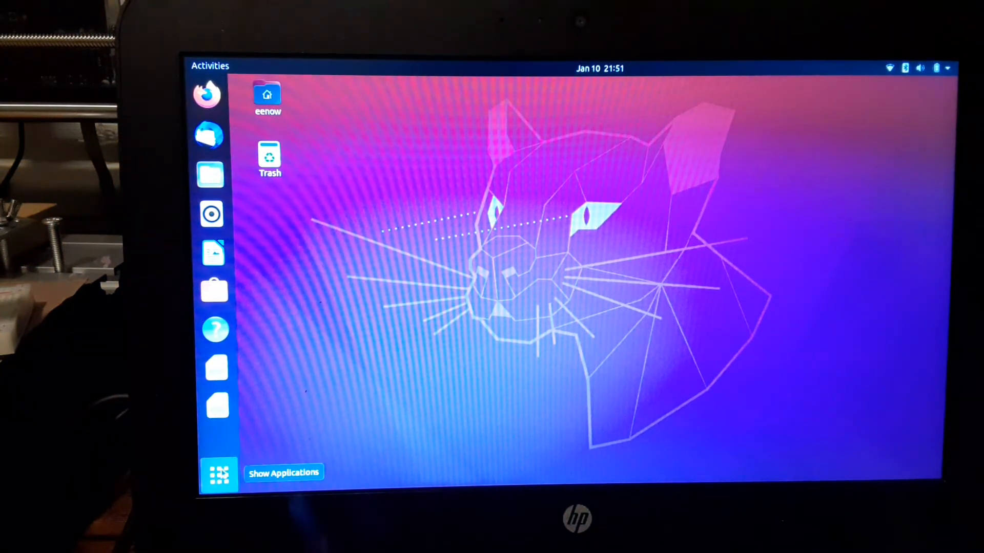
Step: Show the full grid of all installed applications from the dock
click(220, 473)
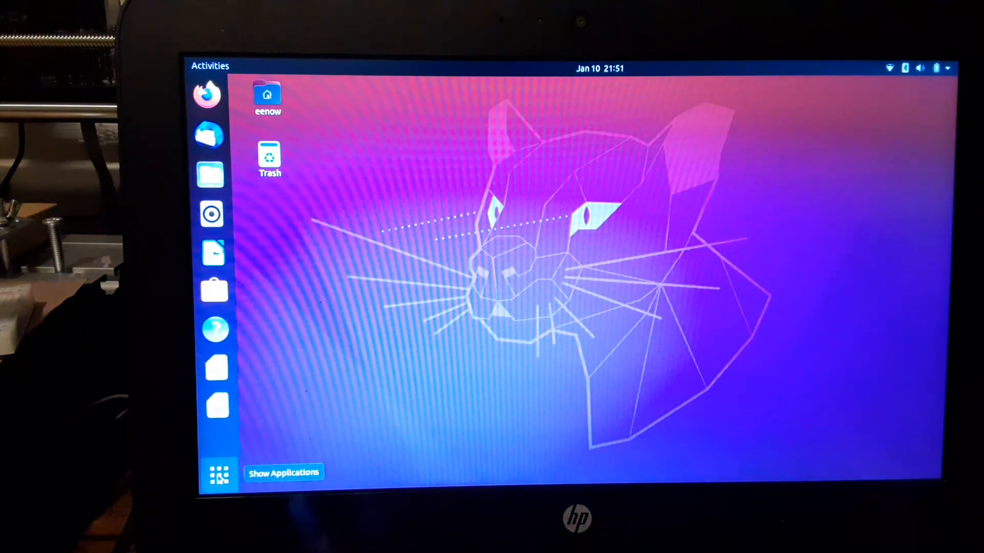
click(219, 475)
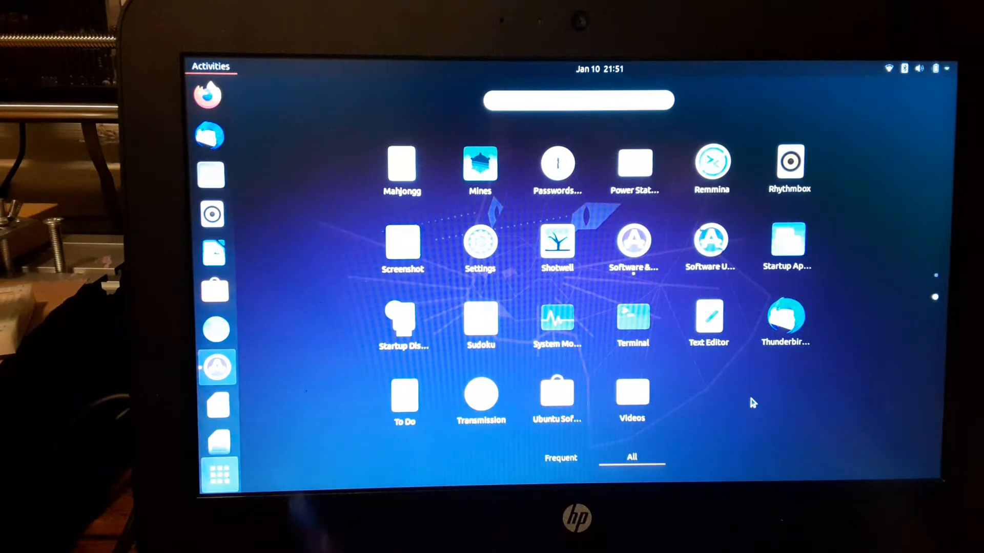
mouse_move(664, 386)
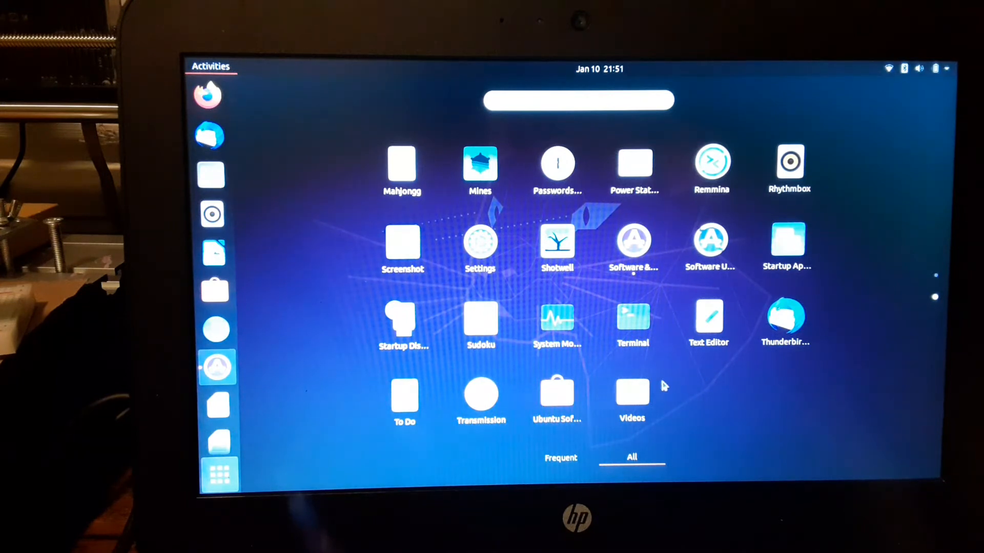
Step: Review the Authentication, Other Software, Ubuntu Software and Livepatch pages, then close Software & Updates unchanged
click(633, 240)
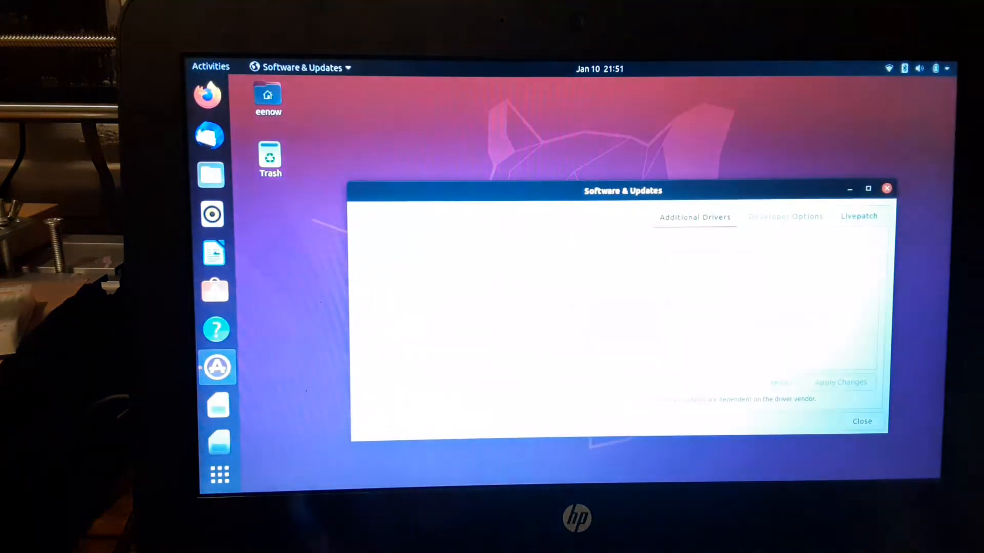
click(611, 217)
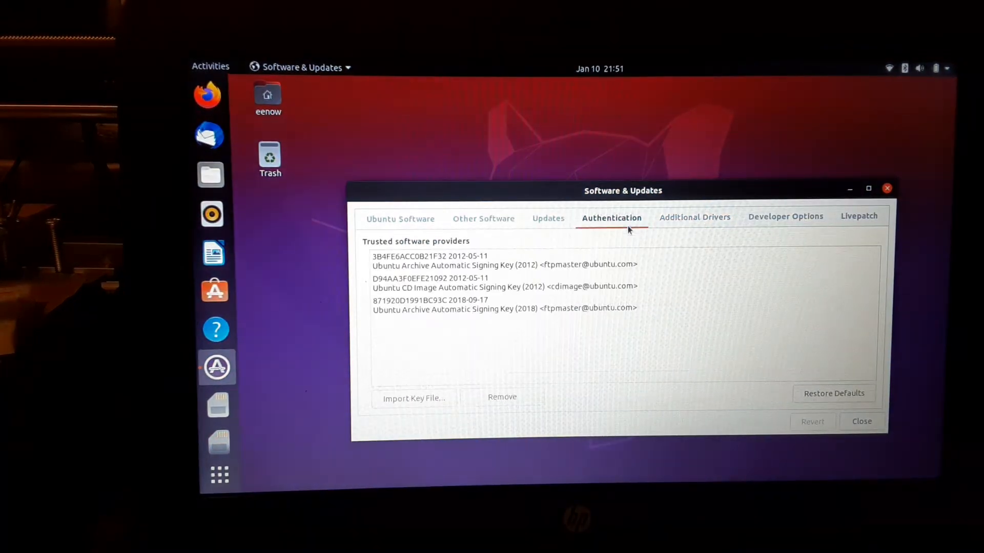
click(484, 218)
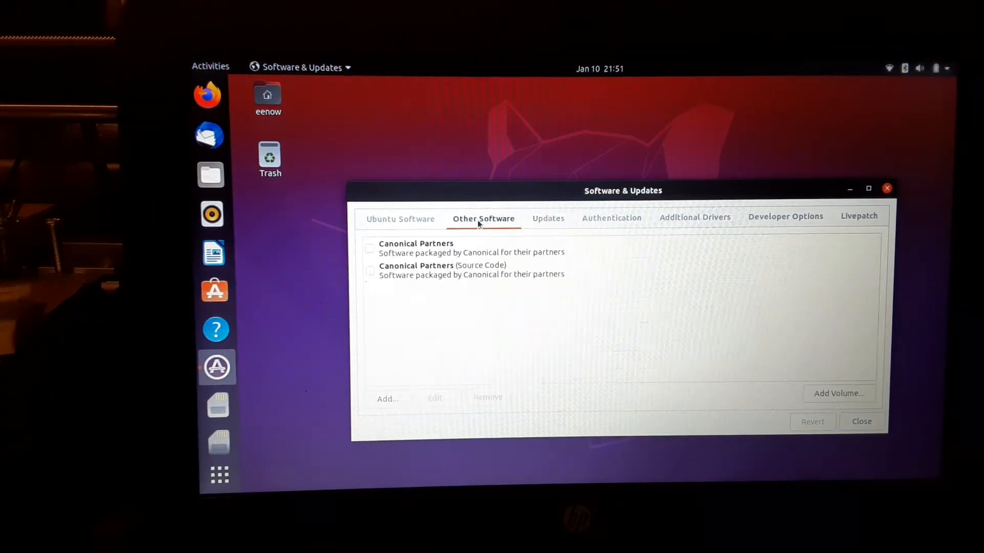
click(399, 218)
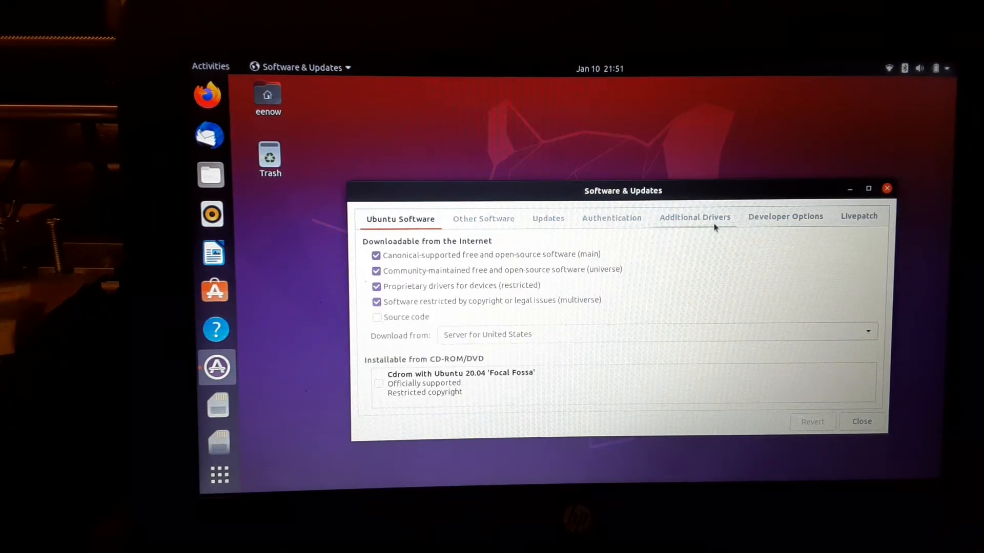
click(859, 216)
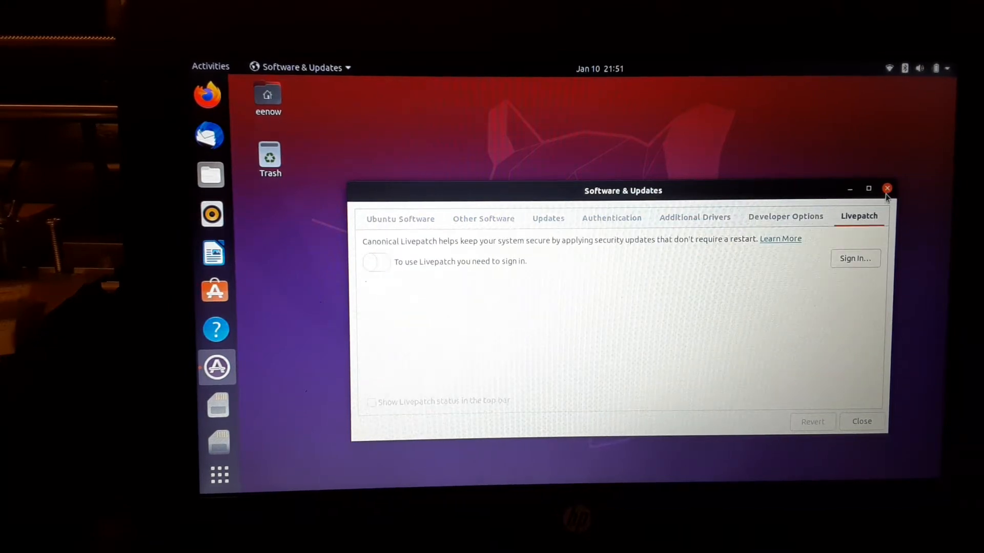
click(887, 188)
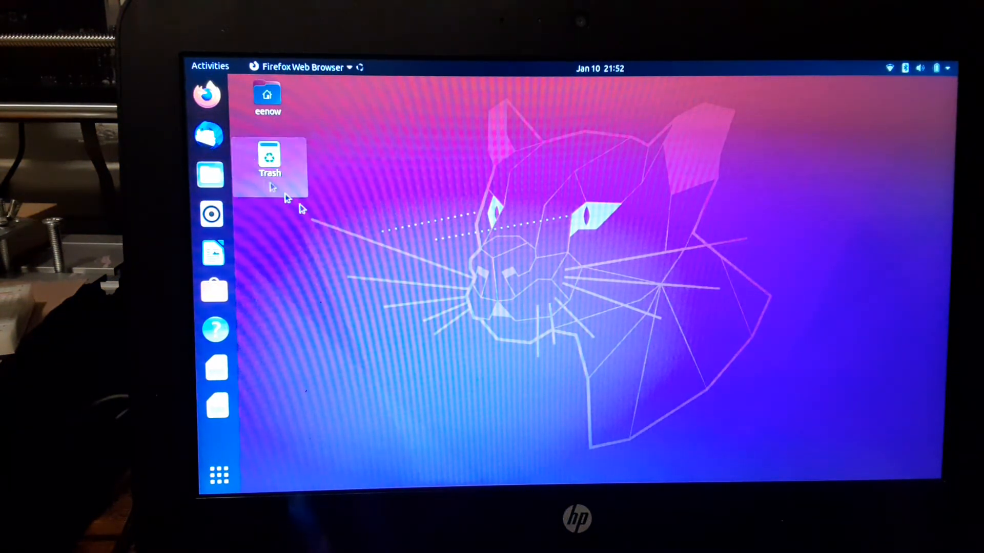
Step: Launch the Ubuntu Software store from the dock
click(207, 94)
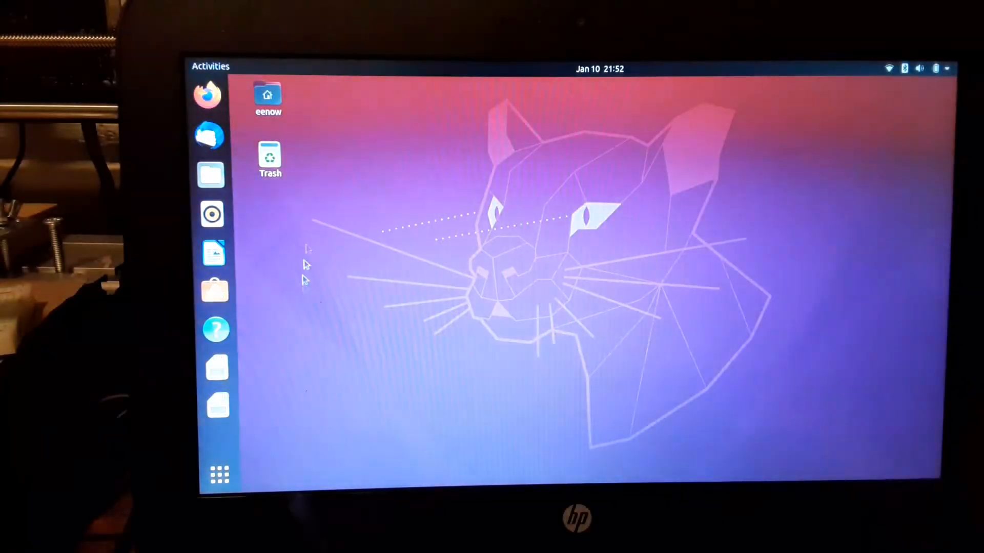
mouse_move(214, 295)
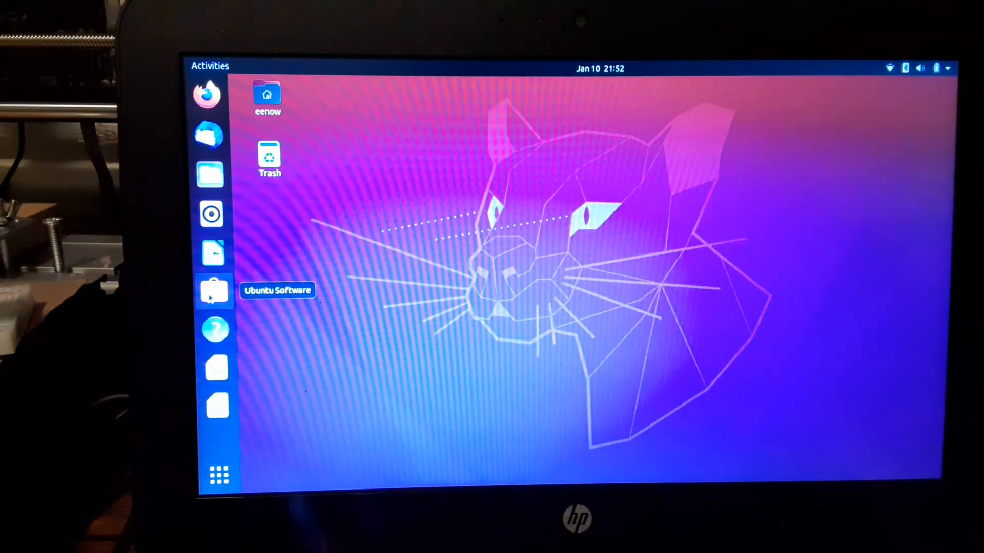
click(212, 291)
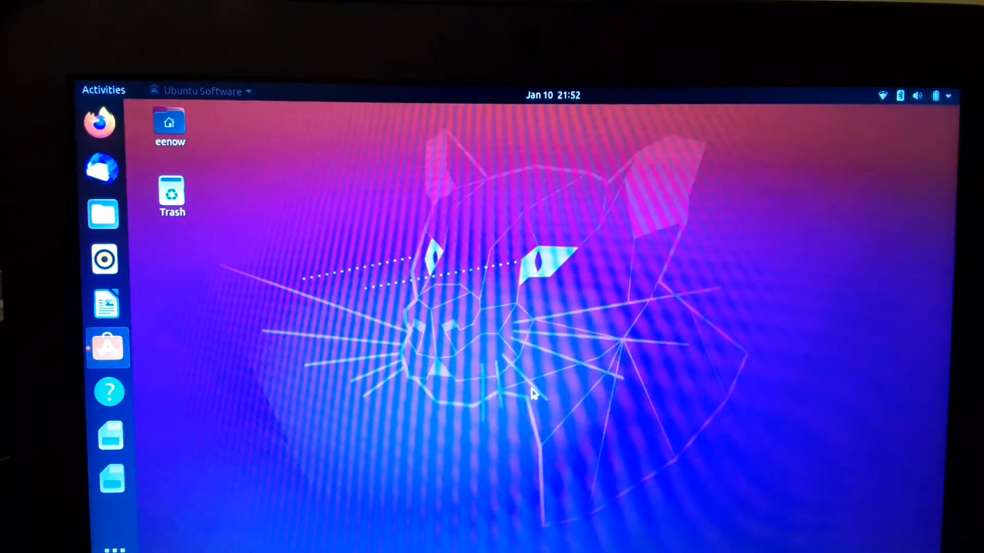
Step: Let Ubuntu Software download its catalog, then show the applications grid
click(108, 347)
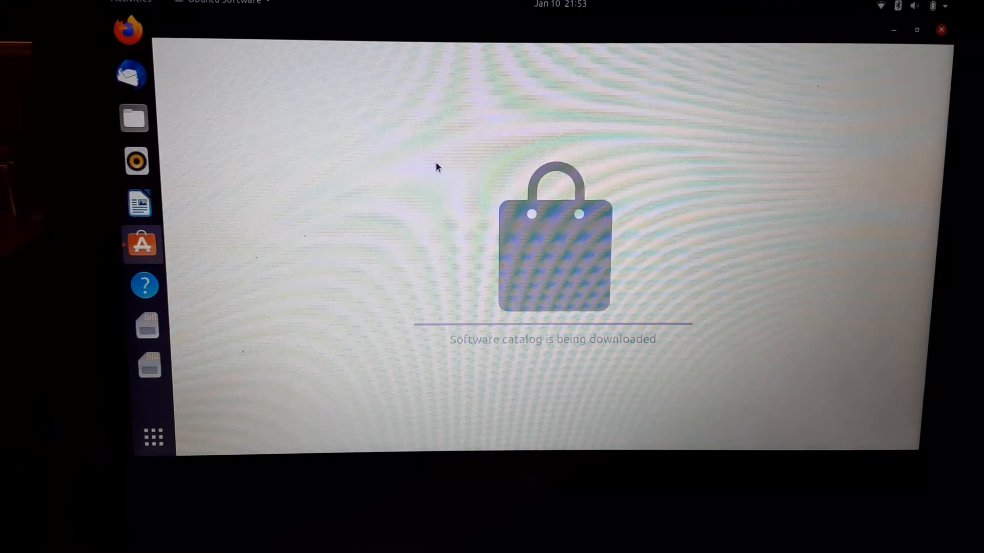
mouse_move(135, 77)
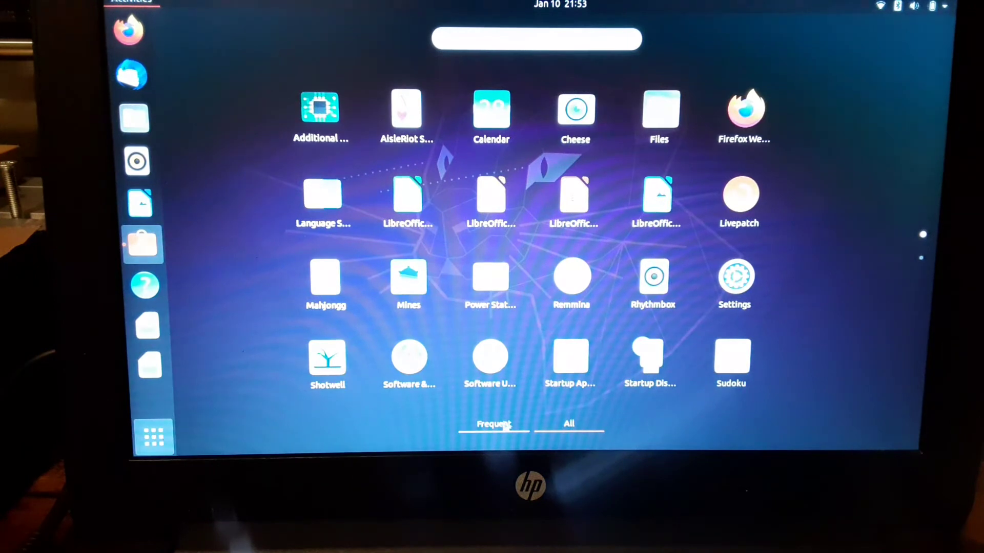
Step: List all applications, start Settings and go to the Background page
click(568, 424)
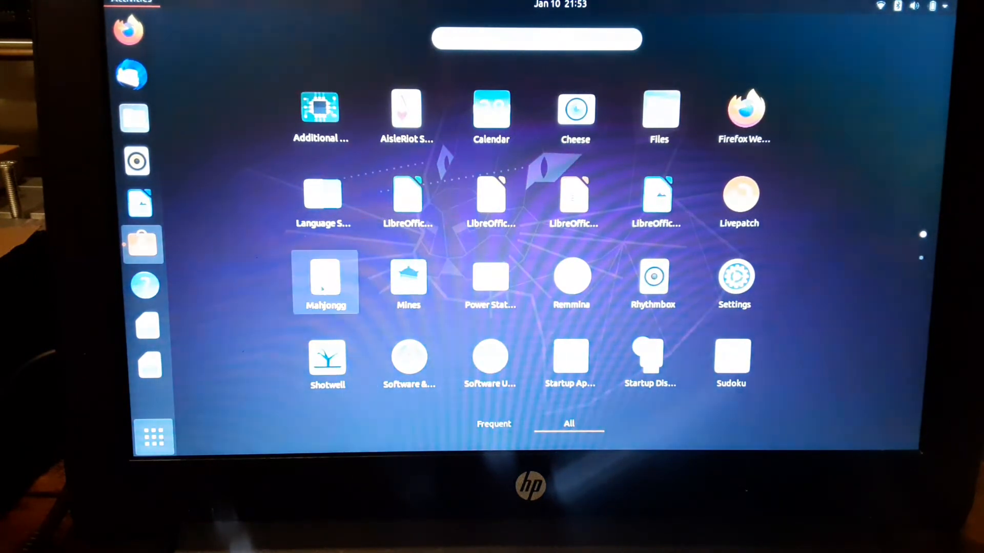
mouse_move(490, 361)
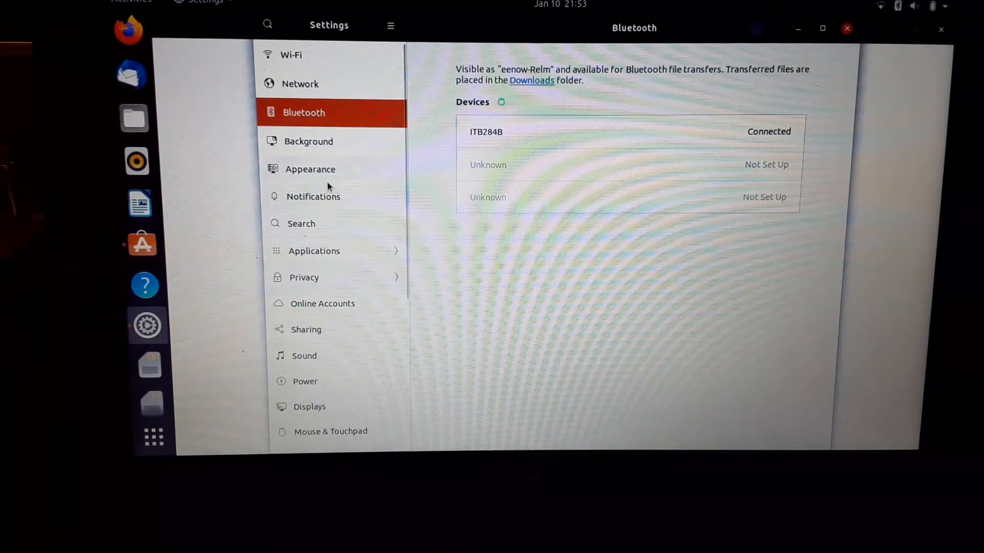
click(308, 142)
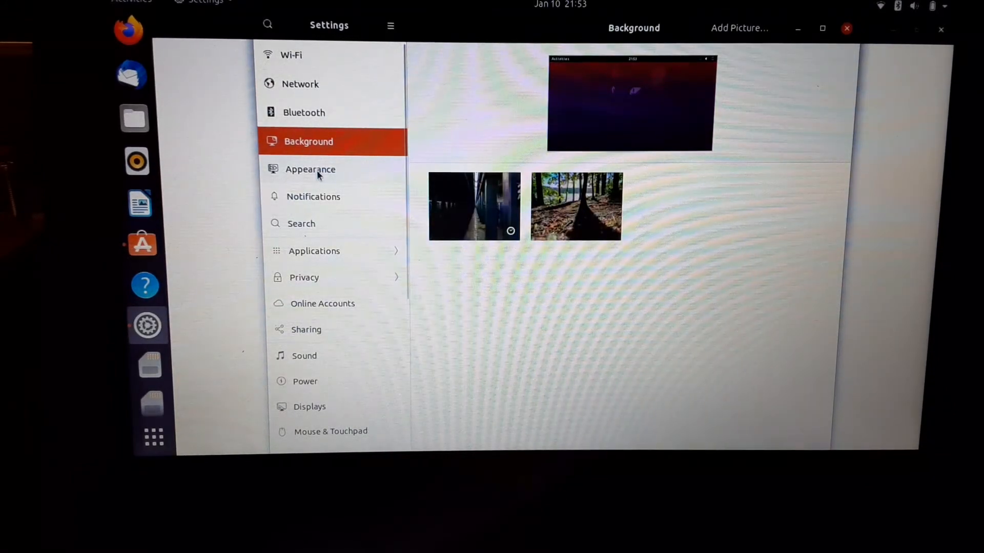
Step: Choose the pale gray misty picture as the desktop wallpaper
click(309, 171)
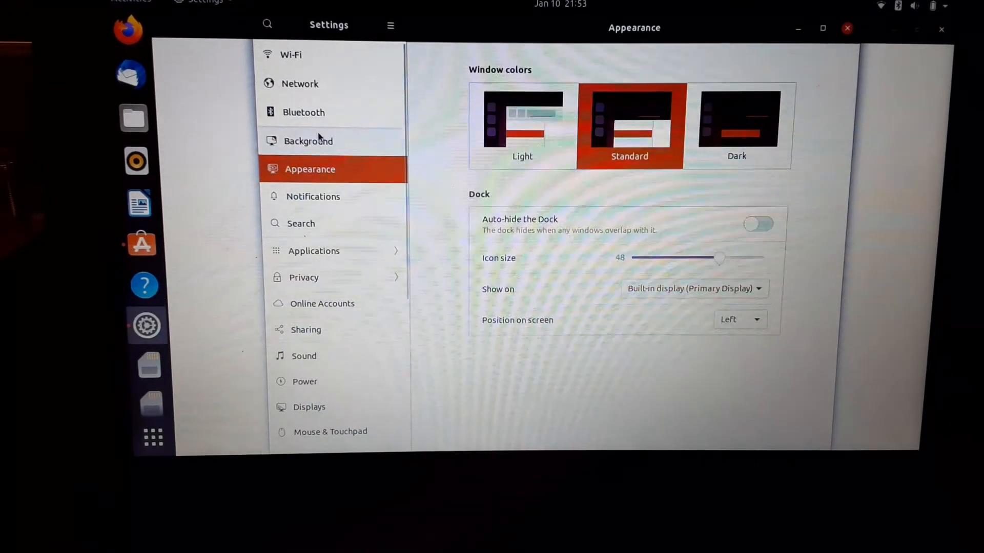
click(307, 140)
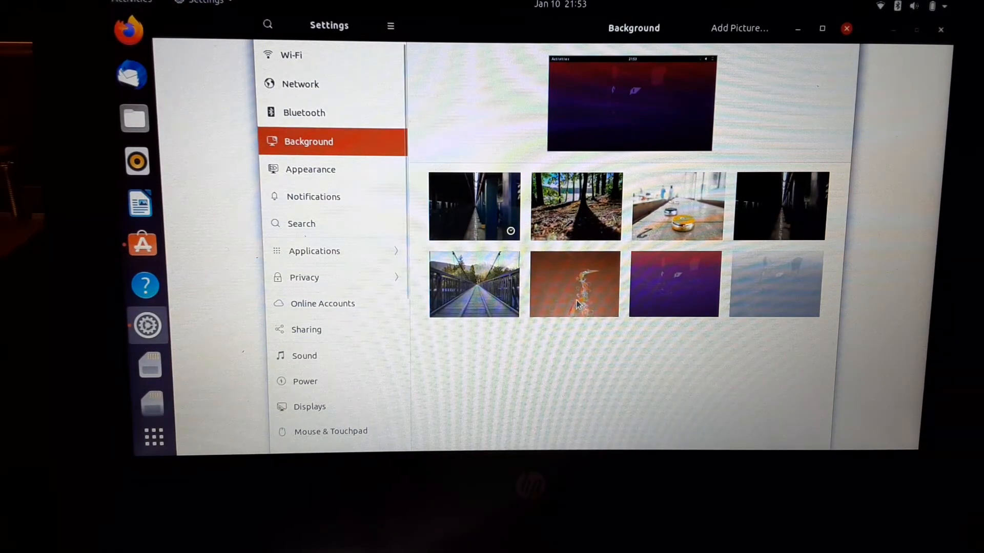
mouse_move(499, 233)
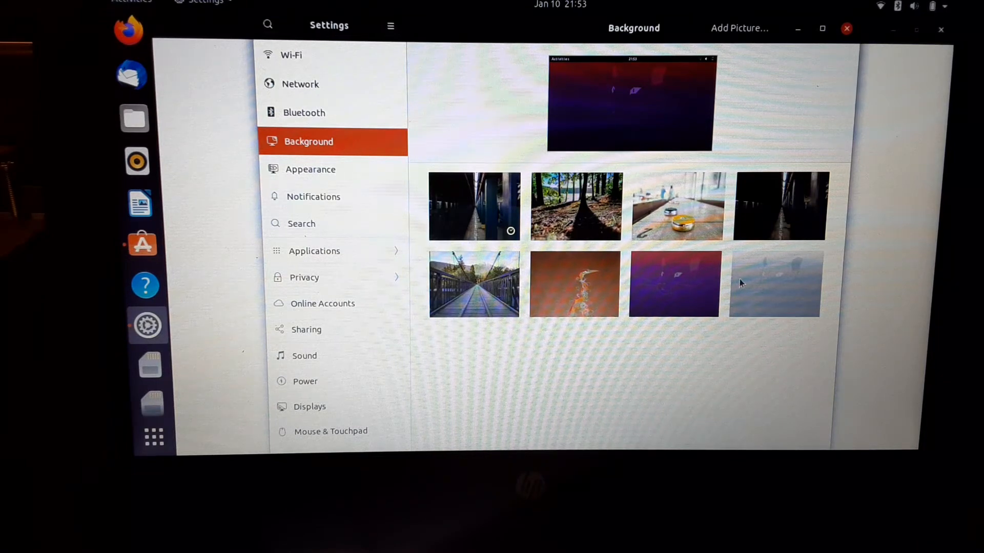
click(775, 291)
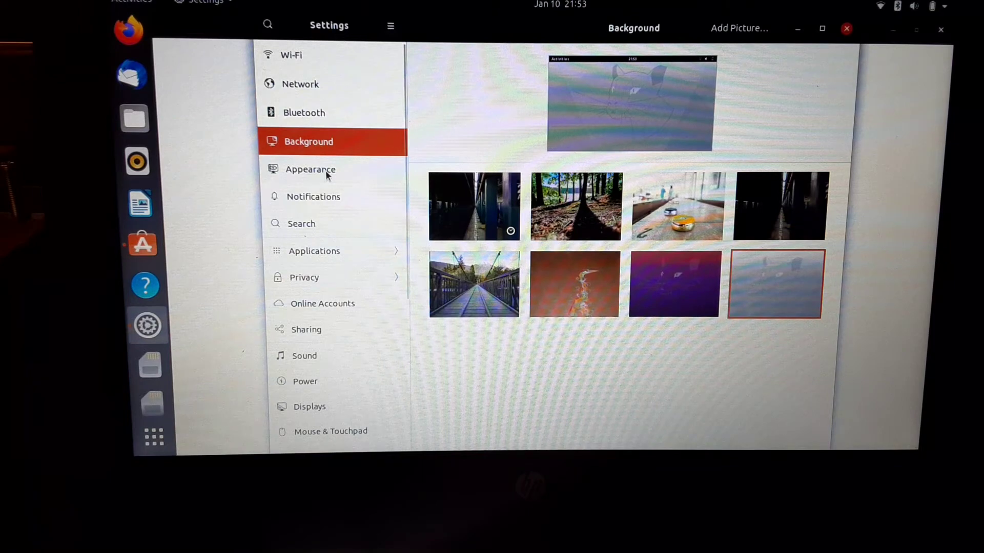
Step: Switch window colours to Dark in Appearance, then show the Search settings
click(310, 171)
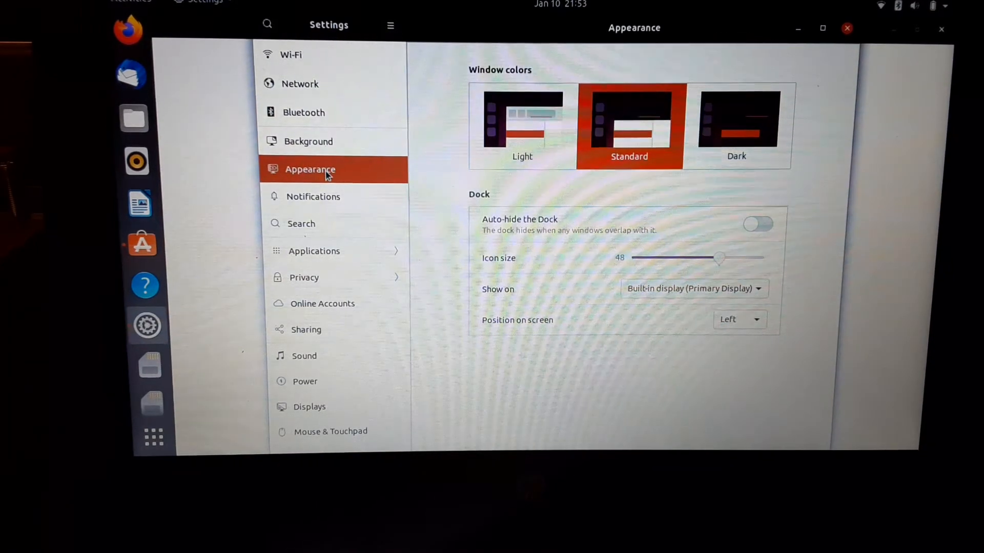
click(738, 118)
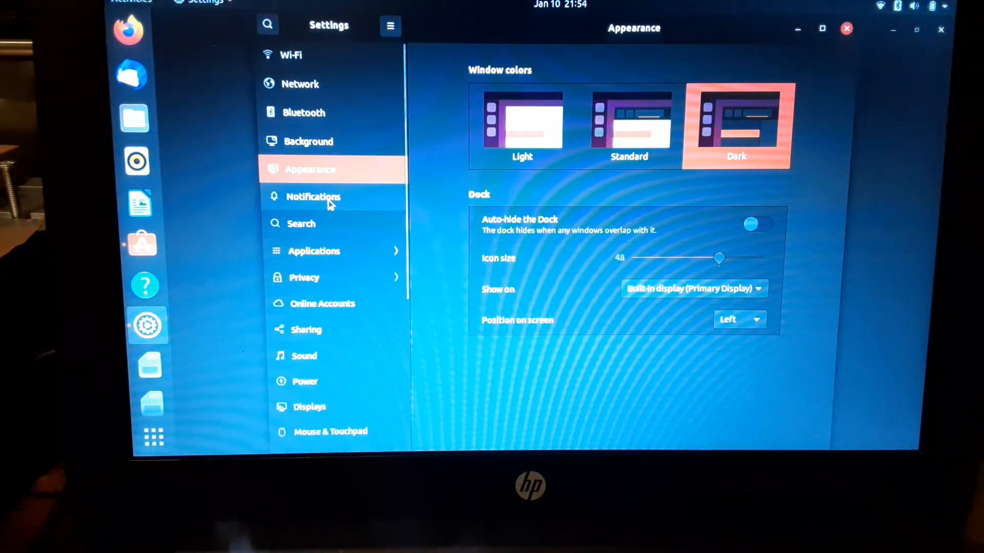
click(313, 197)
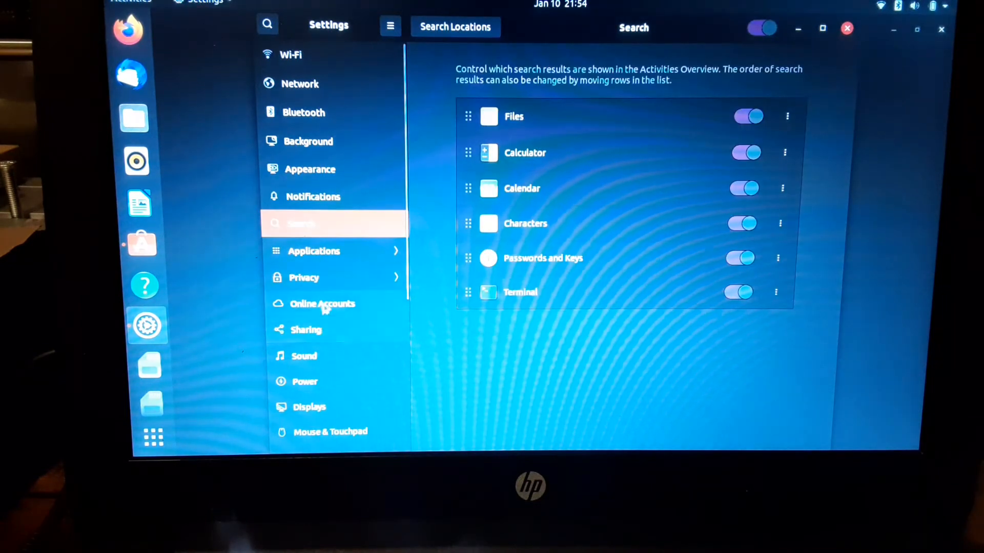
Step: Show the Sound settings with system volume, levels and the headset output device
click(322, 303)
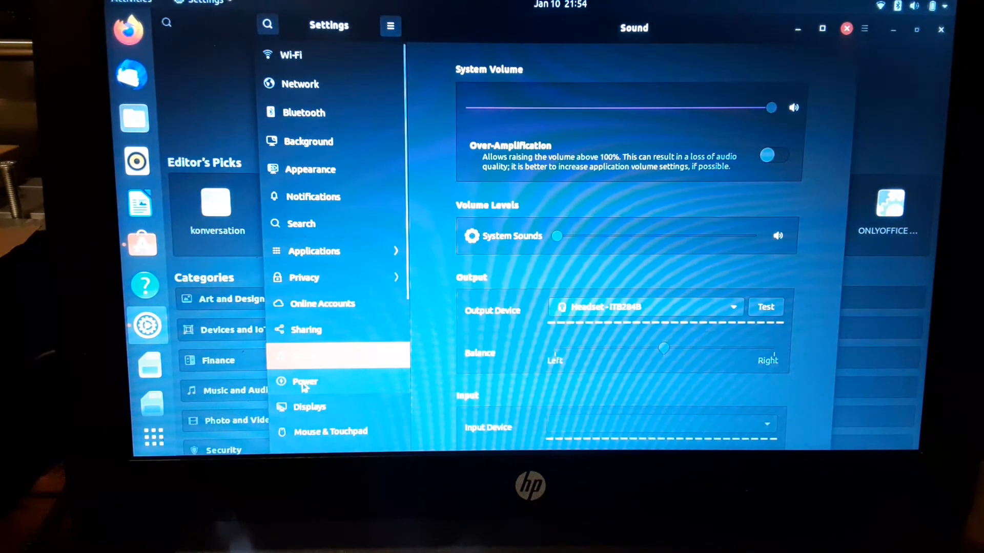
Step: Look through the Power and Displays pages, ending on Mouse & Touchpad settings
click(306, 381)
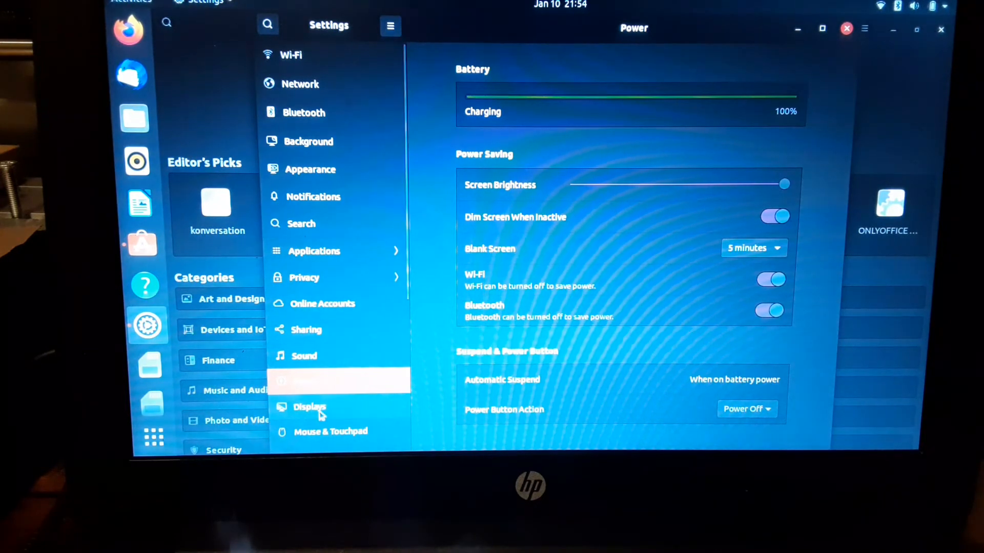
click(309, 407)
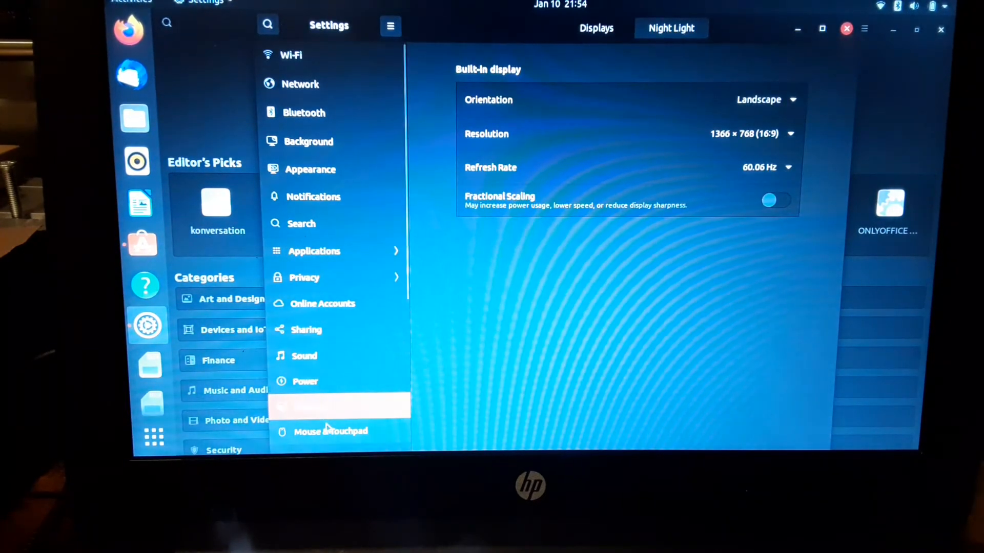
click(330, 429)
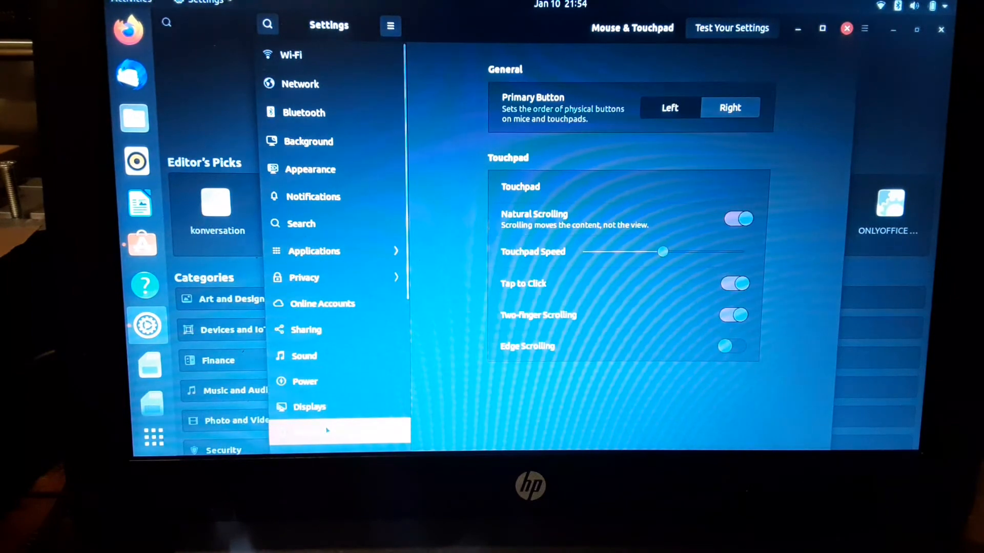
mouse_move(349, 274)
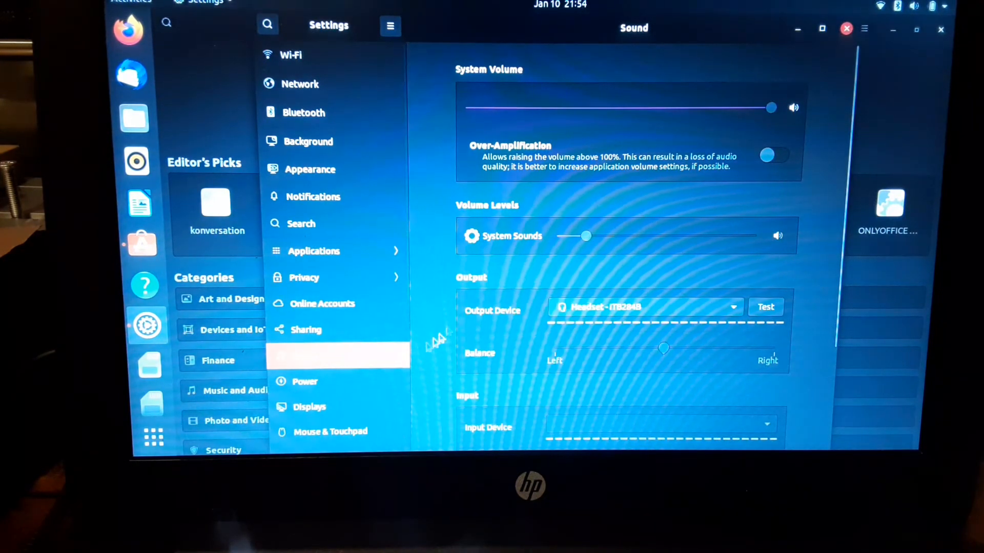
Step: Revisit Power and Displays, then show the Mouse & Touchpad page again
click(304, 381)
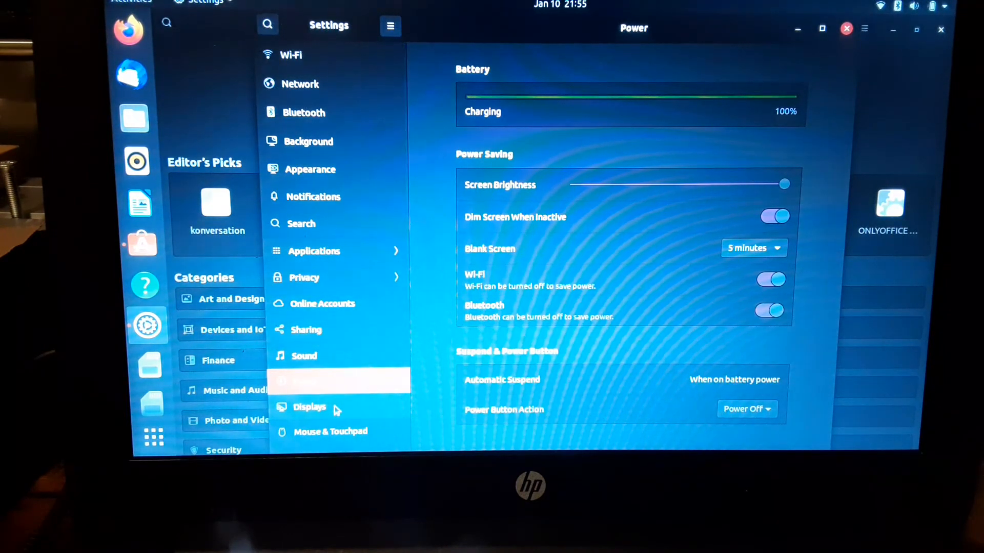
click(309, 407)
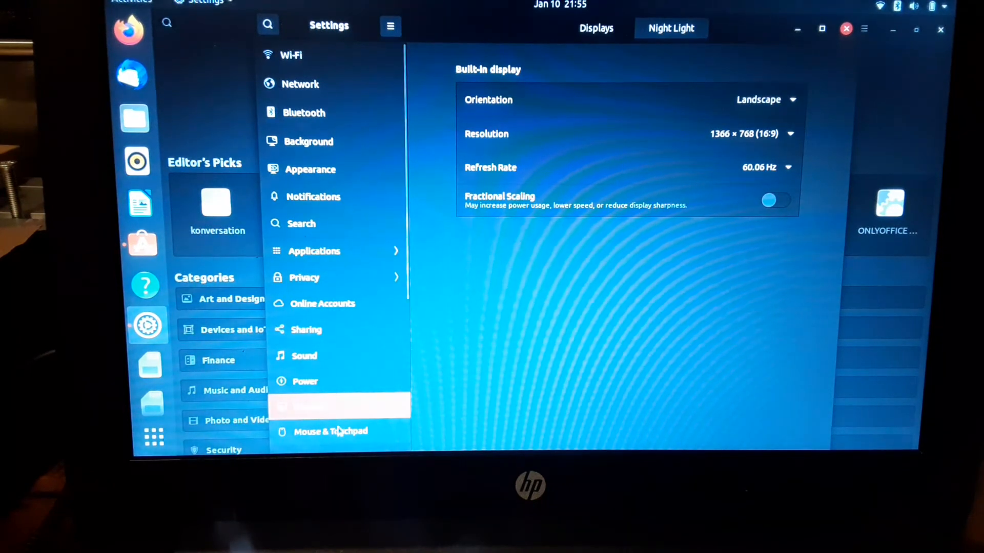
click(339, 431)
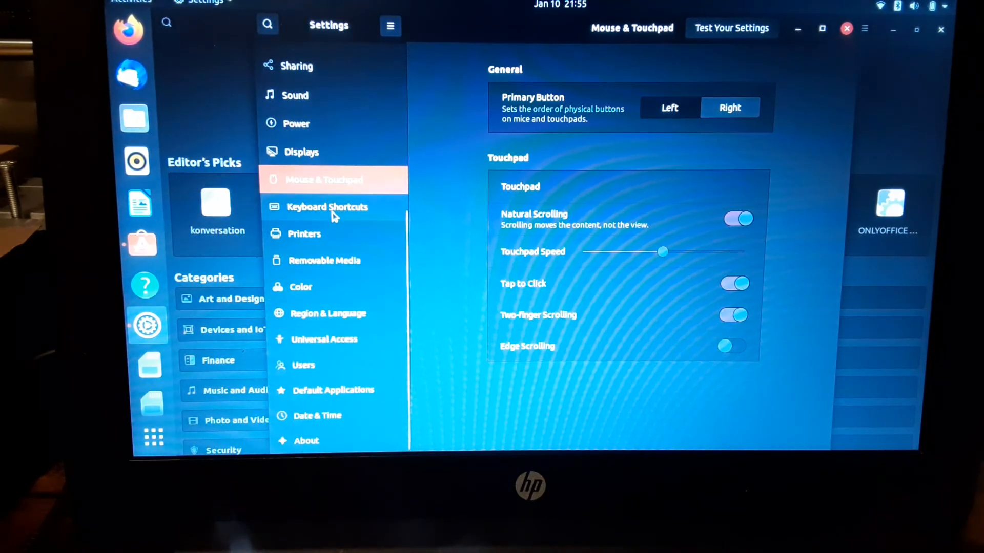
Step: Check Printers, Removable Media and Color, ending on the Universal Access page
click(304, 234)
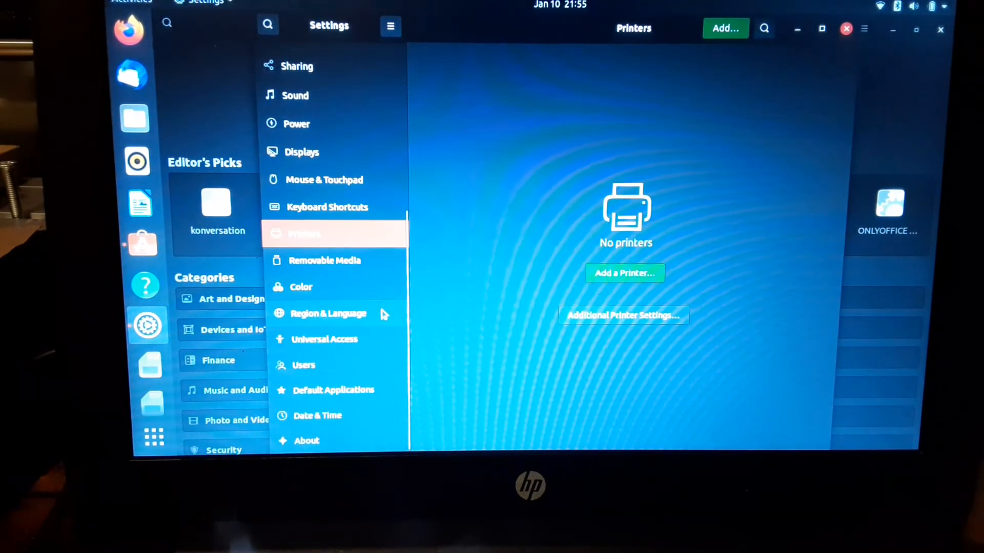
click(324, 261)
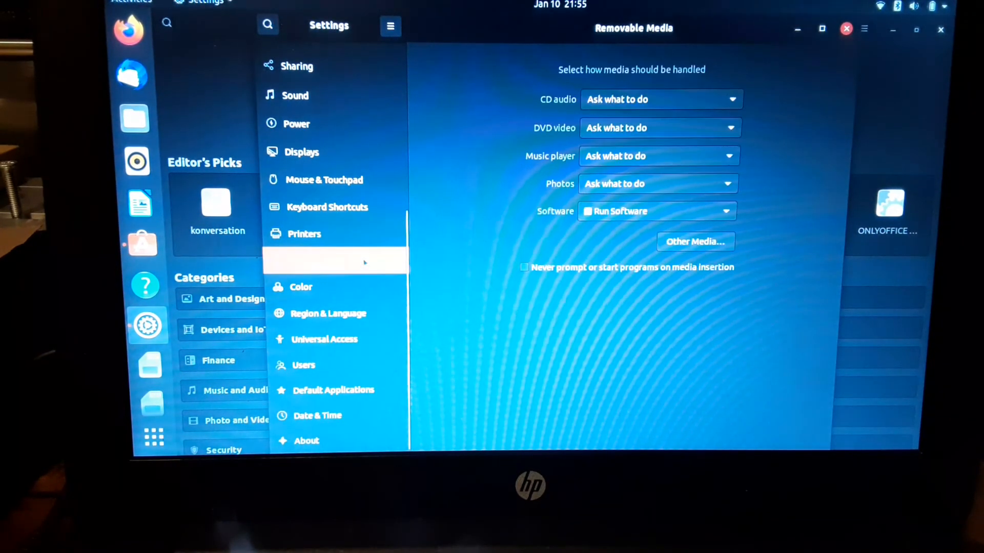
click(301, 287)
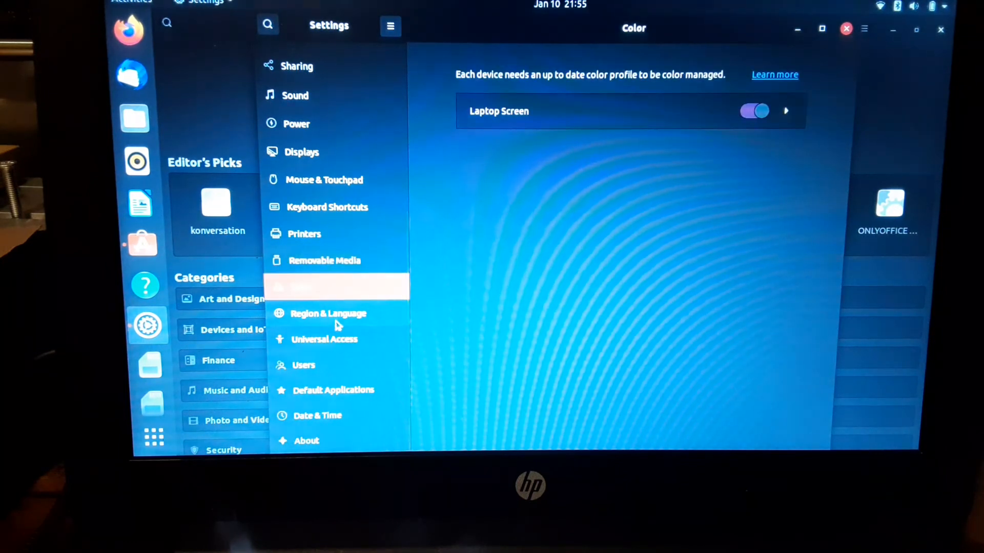
click(328, 313)
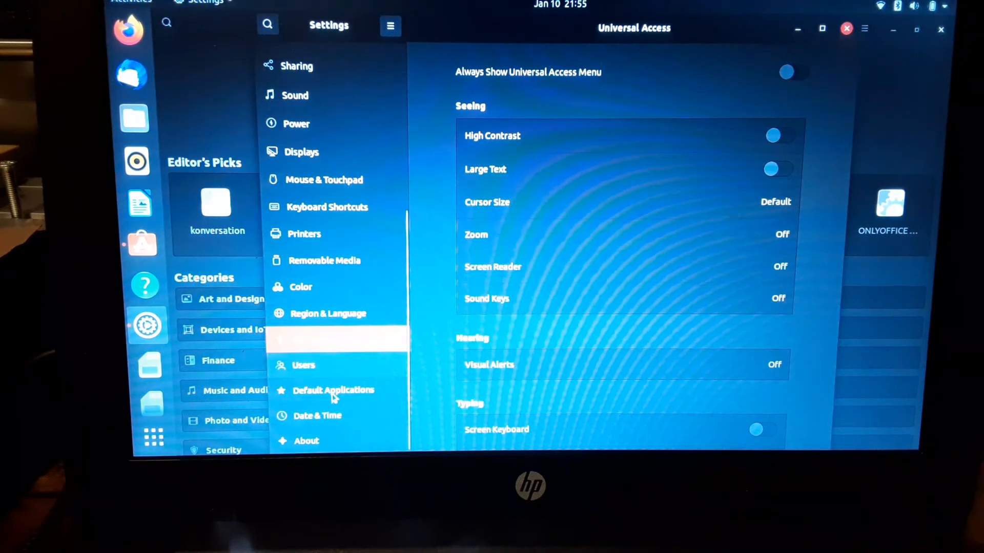
Step: Show the About page listing 3.8 GiB memory, Ubuntu 20.04.3 LTS and GNOME 3.36.8
click(304, 365)
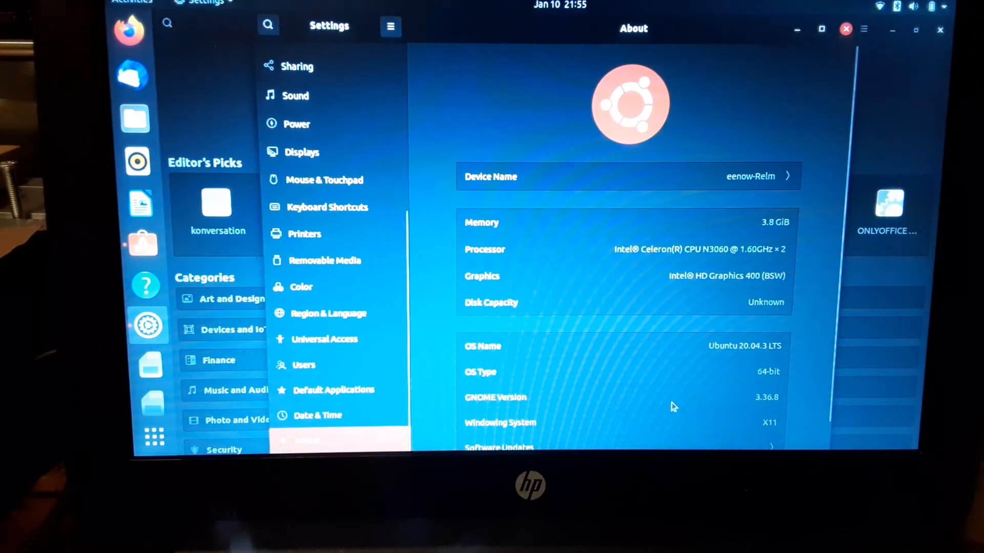
mouse_move(754, 357)
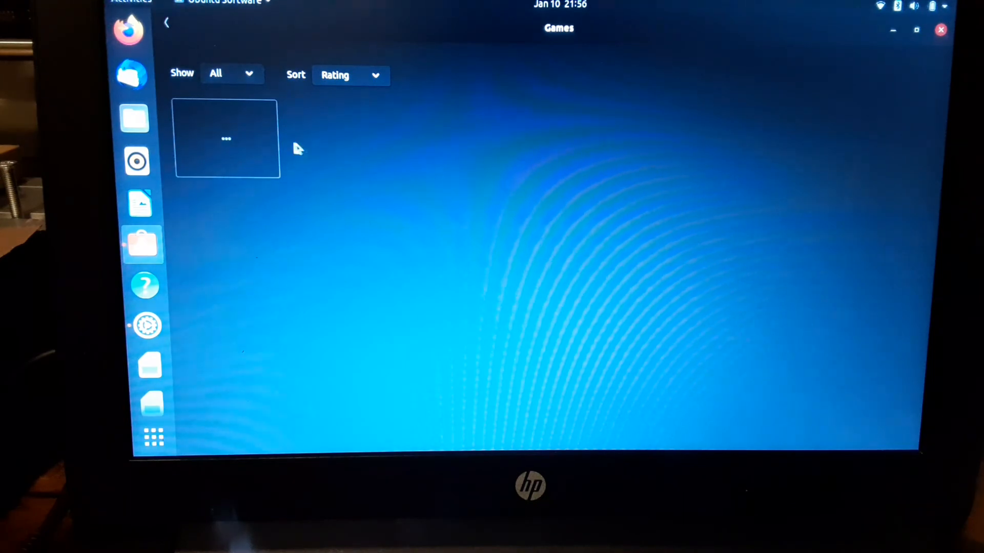
Step: Browse the Games category in Ubuntu Software twice, then close the store
click(167, 22)
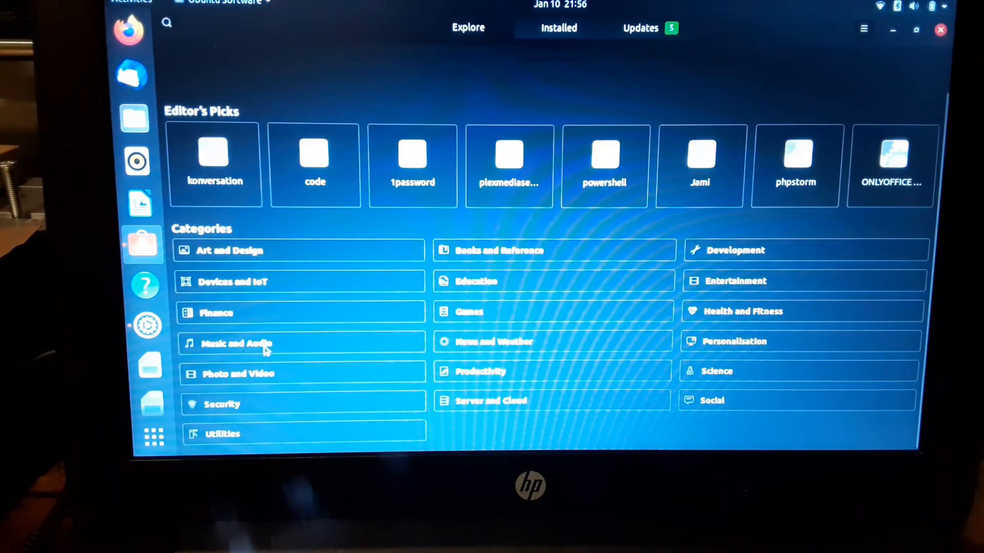
click(470, 312)
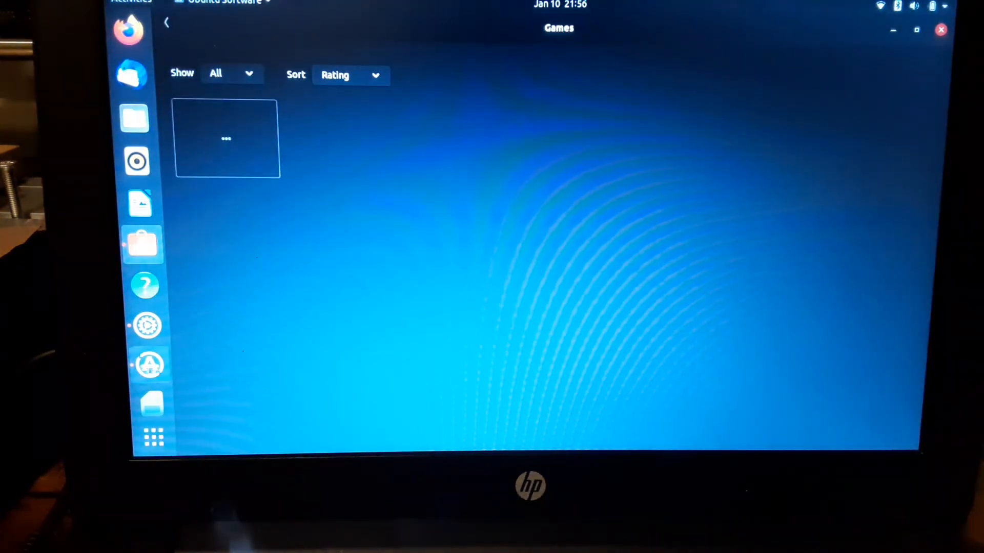
click(166, 23)
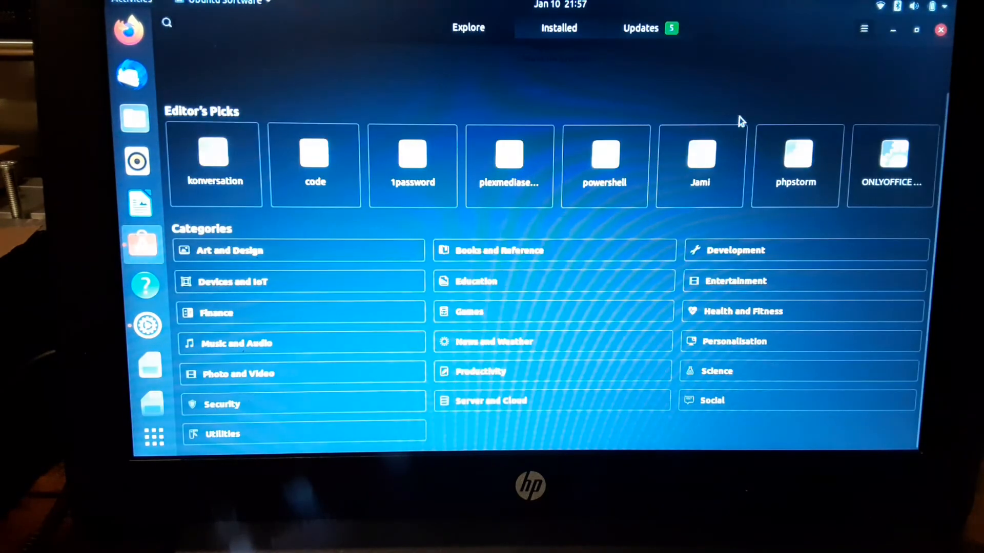
click(476, 282)
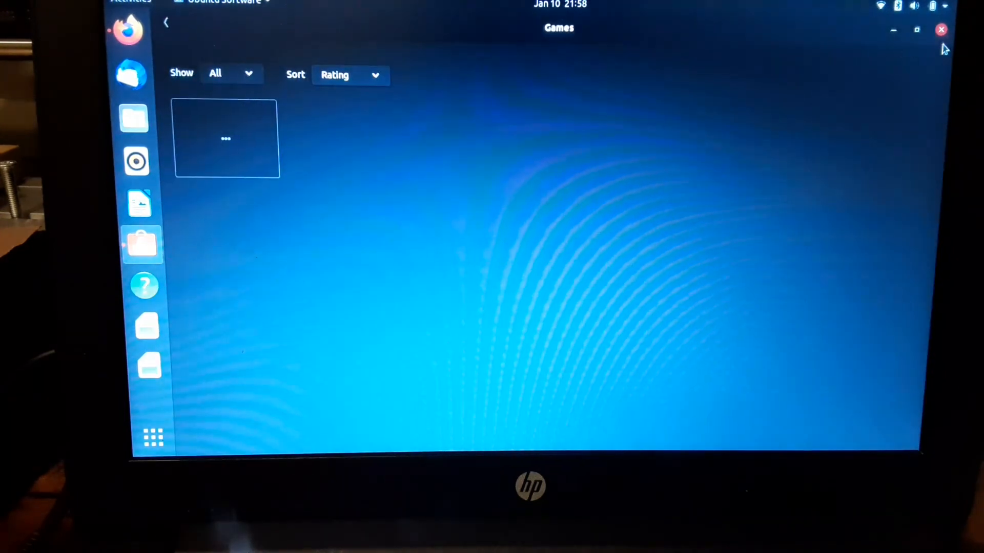
click(152, 441)
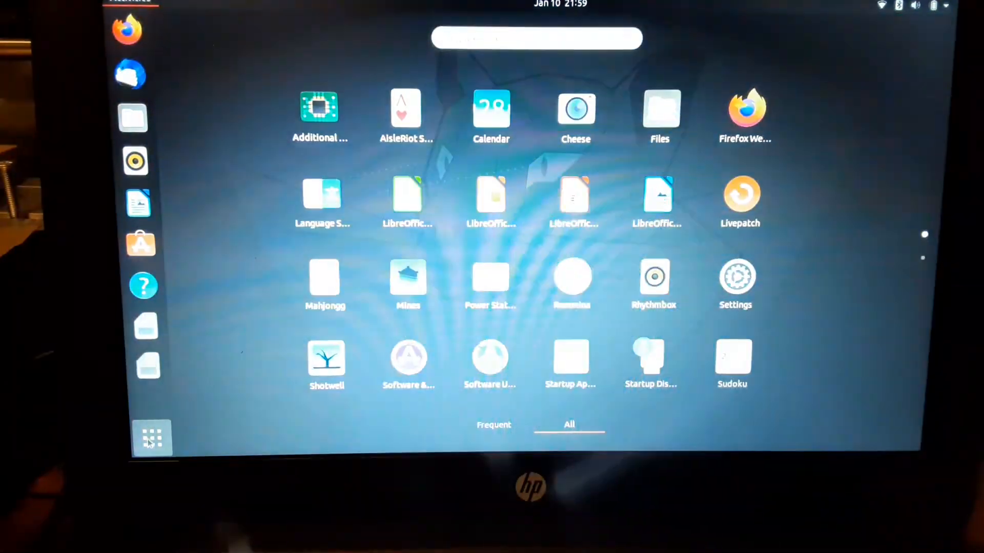